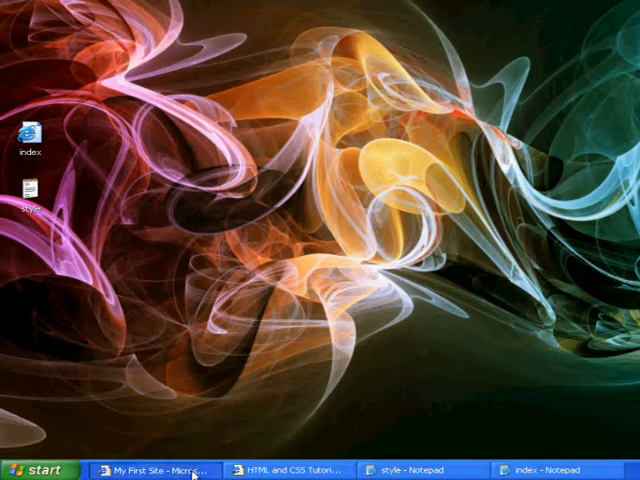
Restore the My First Site page in Internet Explorer and select its green #main sentence.
{"action": "left_click", "coordinate": [155, 470]}
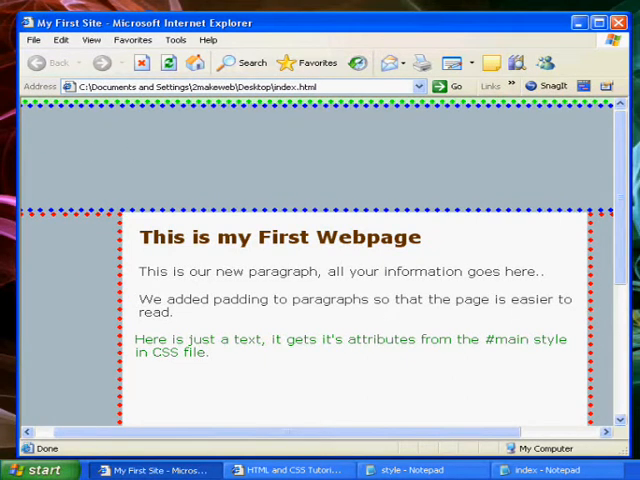
{"action": "mouse_move", "coordinate": [427, 271]}
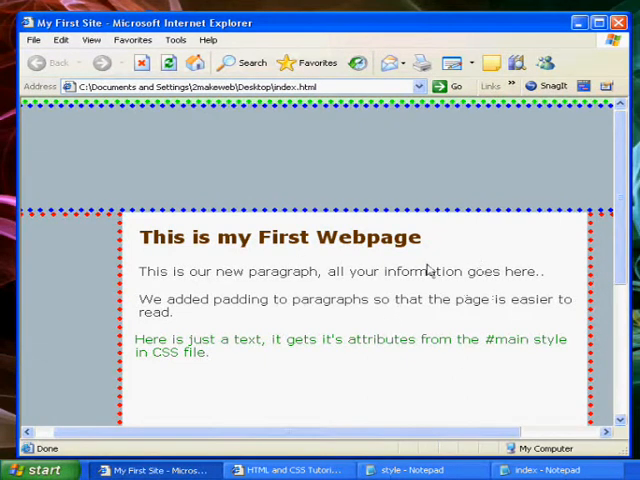
{"action": "left_click_drag", "start_coordinate": [190, 237], "coordinate": [423, 237]}
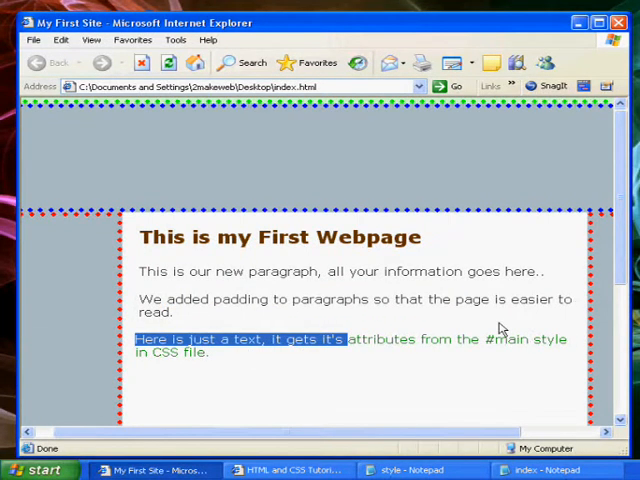
{"action": "mouse_move", "coordinate": [595, 288]}
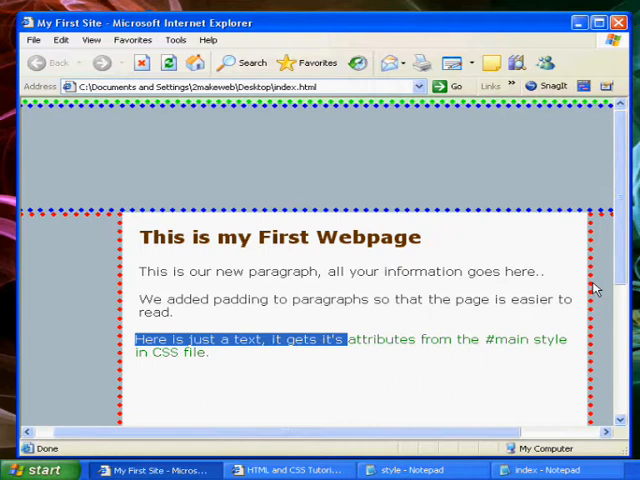
{"action": "mouse_move", "coordinate": [325, 188]}
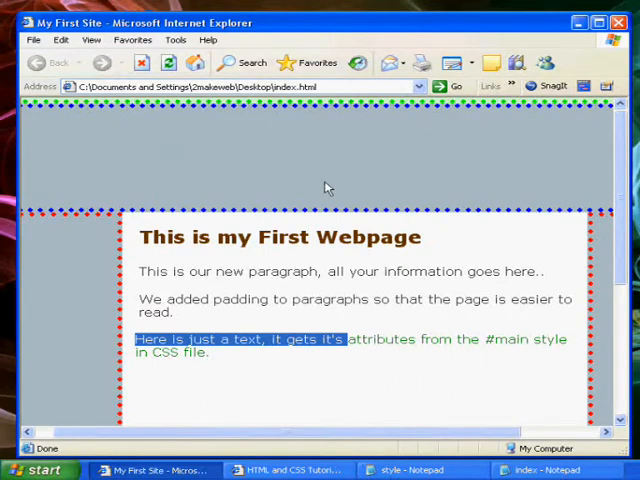
{"action": "mouse_move", "coordinate": [447, 222]}
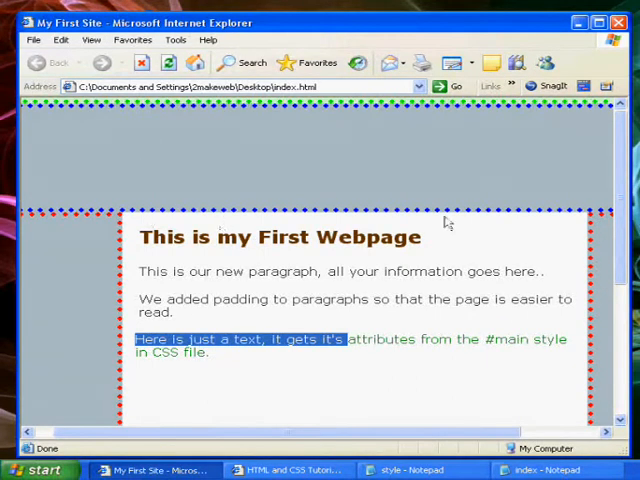
Create a new folder named 'images' on the desktop.
{"action": "left_click", "coordinate": [577, 22]}
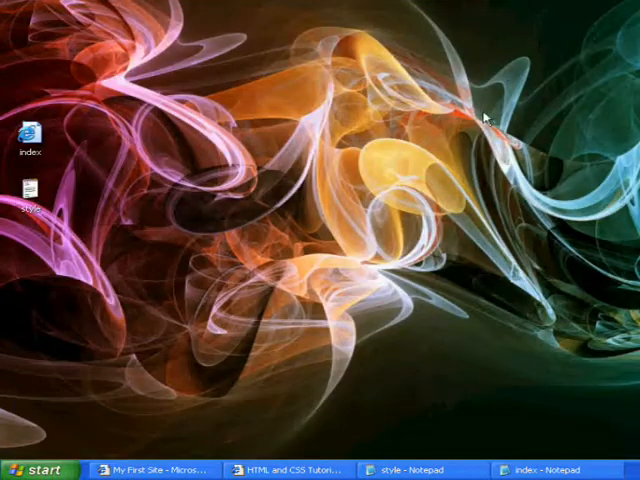
{"action": "mouse_move", "coordinate": [108, 197]}
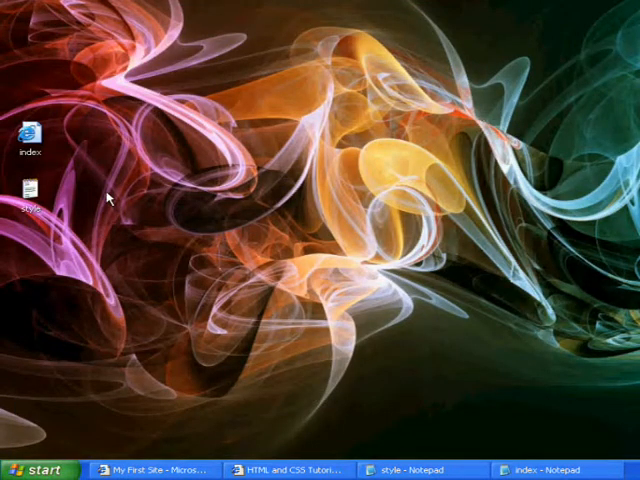
{"action": "mouse_move", "coordinate": [108, 202]}
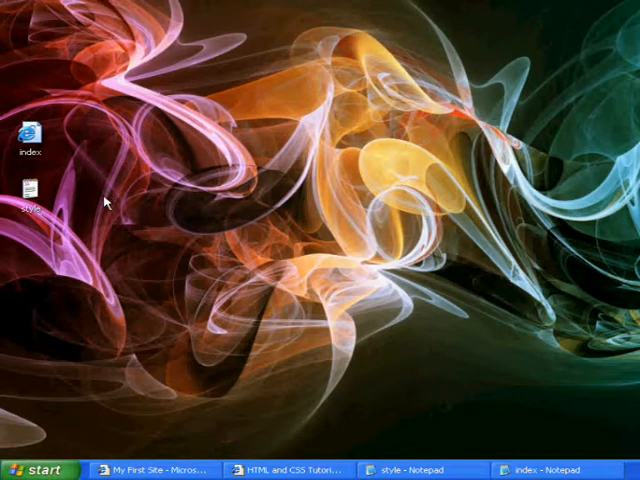
{"action": "right_click", "coordinate": [105, 201]}
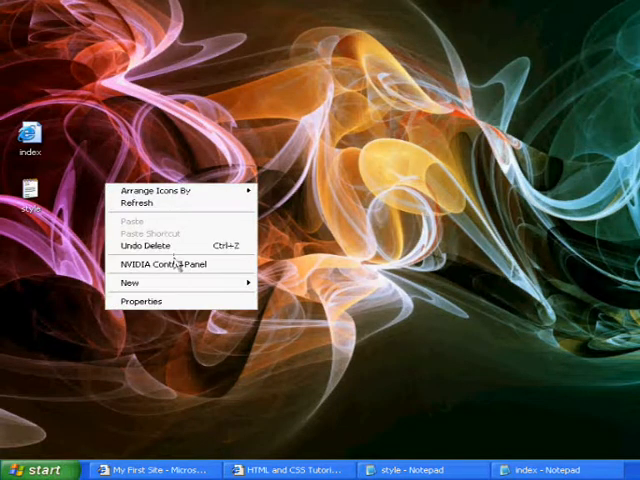
{"action": "left_click", "coordinate": [130, 282]}
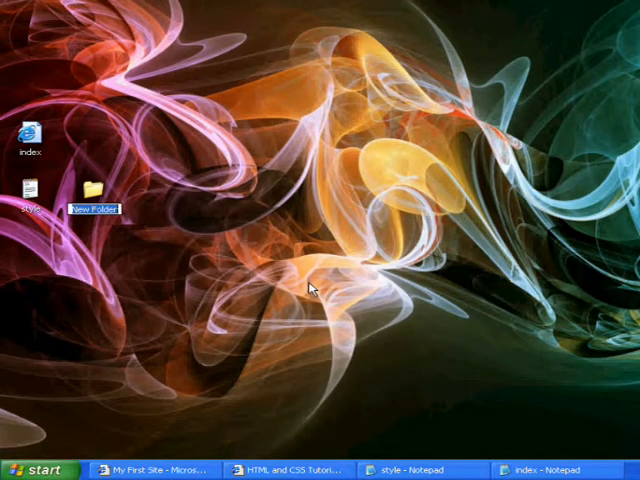
{"action": "type", "text": "images"}
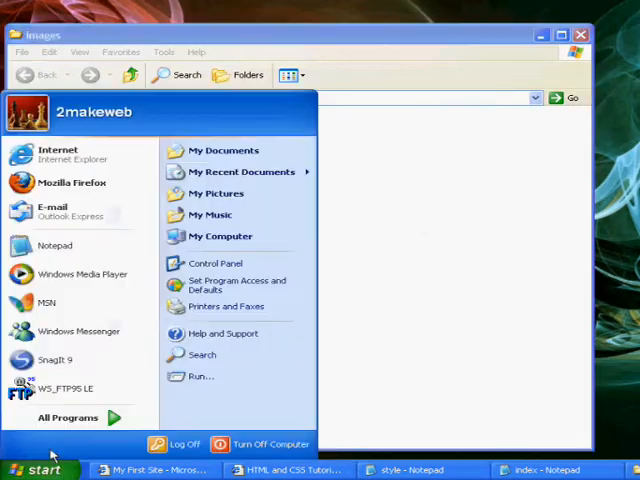
Paste the tutorial's lesson 4 HTML sample into the index source file.
{"action": "left_click", "coordinate": [216, 193]}
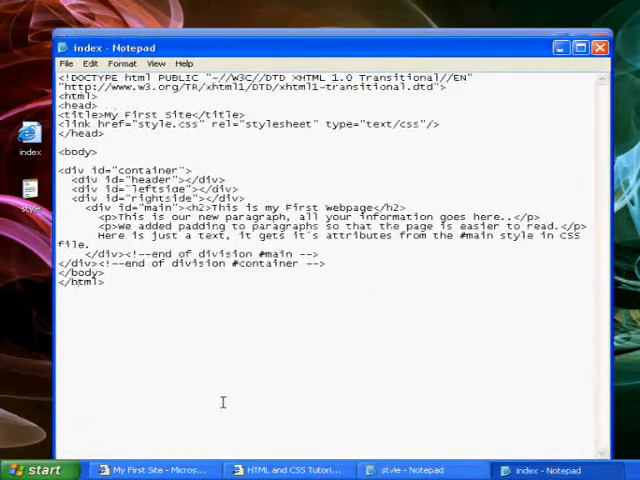
{"action": "left_click", "coordinate": [288, 470]}
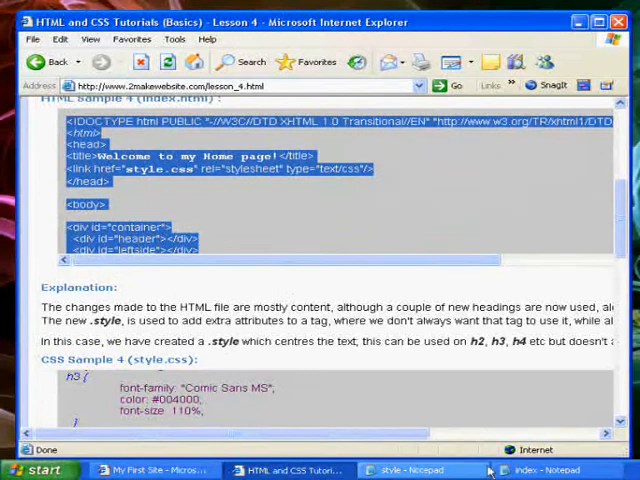
{"action": "left_click", "coordinate": [535, 470]}
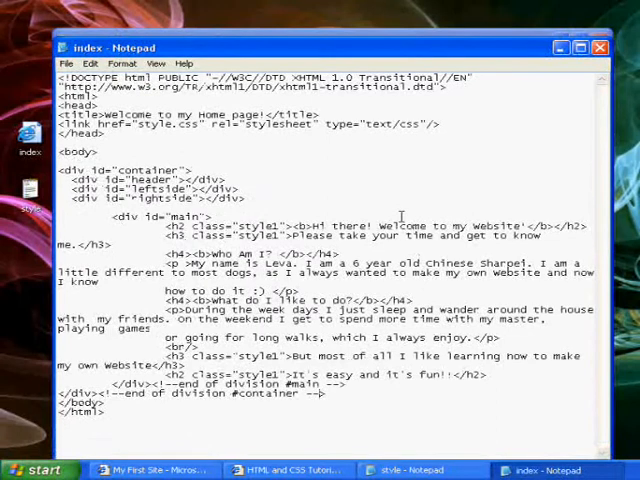
{"action": "mouse_move", "coordinate": [310, 203]}
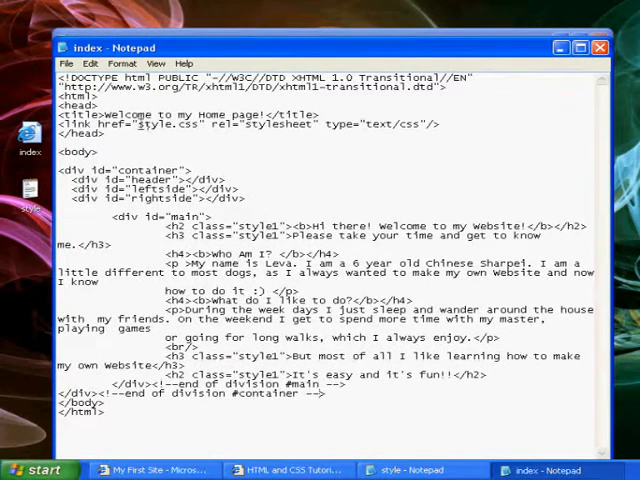
{"action": "double_click", "coordinate": [80, 105]}
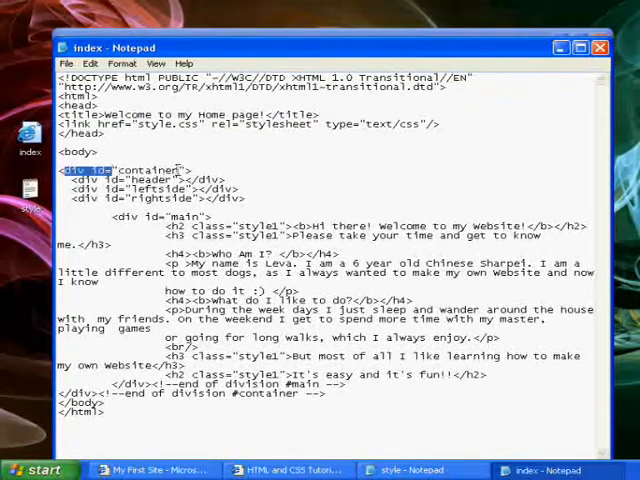
{"action": "double_click", "coordinate": [150, 188]}
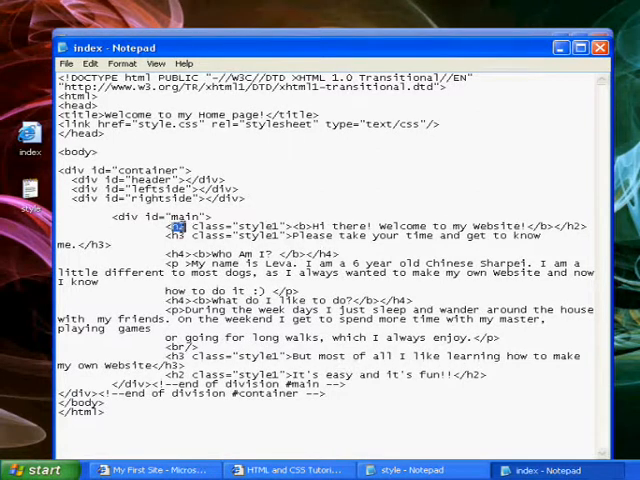
{"action": "double_click", "coordinate": [262, 224]}
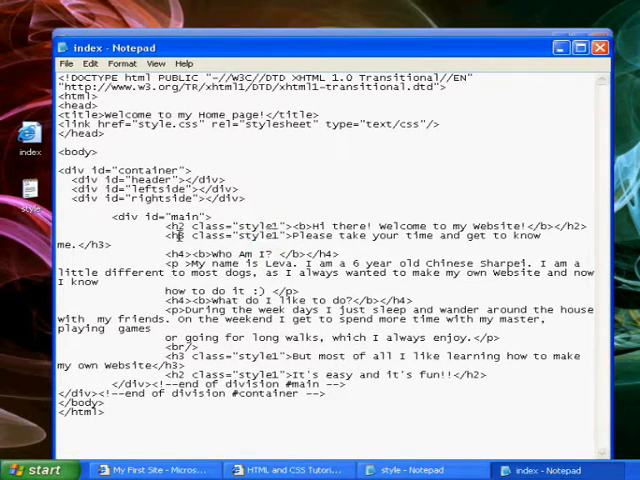
{"action": "double_click", "coordinate": [262, 235]}
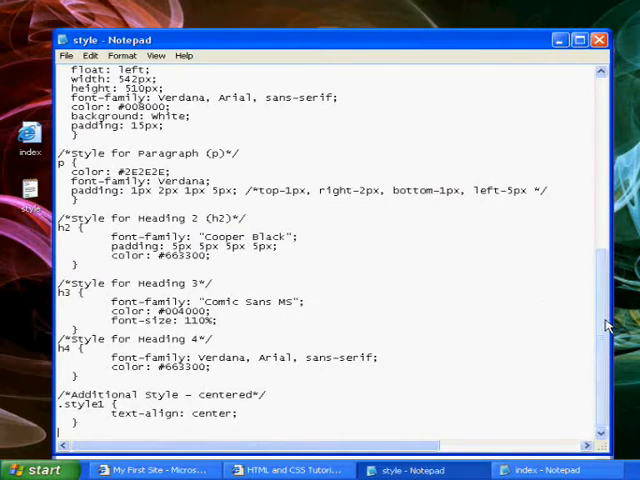
Inspect the body rule, h3 Comic Sans MS at 110%, h4 colour and .style1 selector.
{"action": "scroll", "scroll_direction": "up", "scroll_amount": 3}
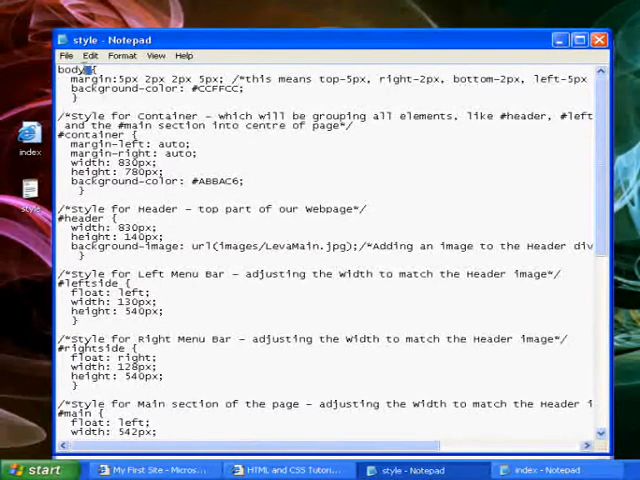
{"action": "double_click", "coordinate": [70, 72]}
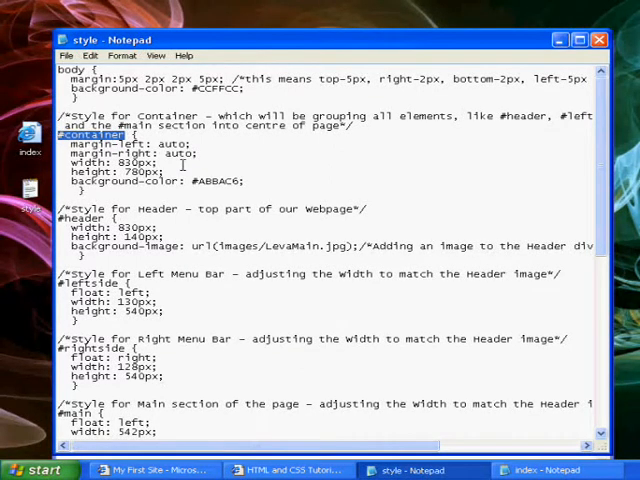
{"action": "scroll", "scroll_direction": "down", "scroll_amount": 3}
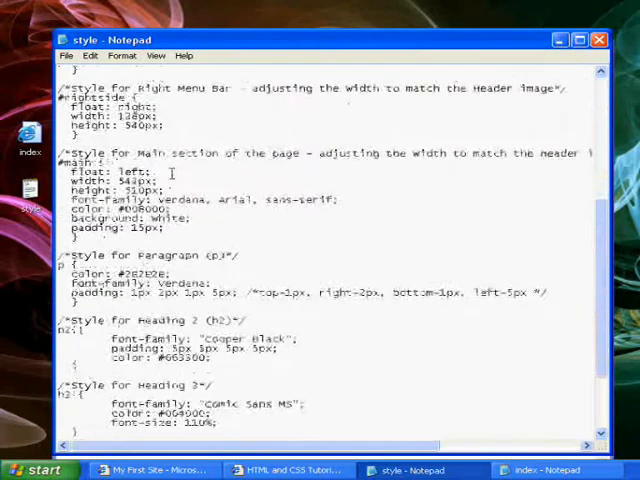
{"action": "scroll", "scroll_direction": "down", "scroll_amount": 3}
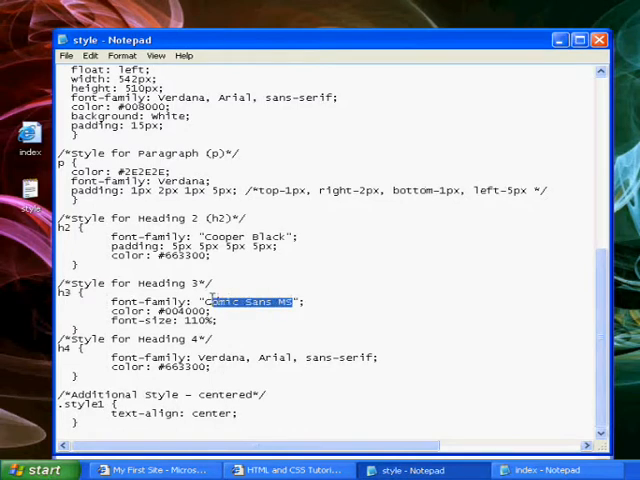
{"action": "double_click", "coordinate": [184, 311]}
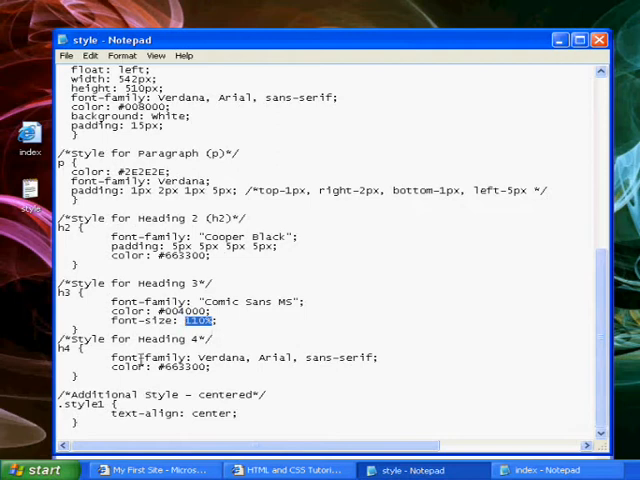
{"action": "double_click", "coordinate": [212, 357]}
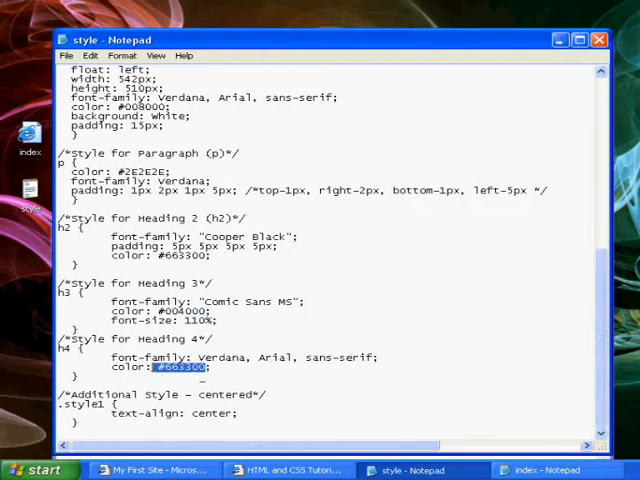
{"action": "double_click", "coordinate": [71, 404]}
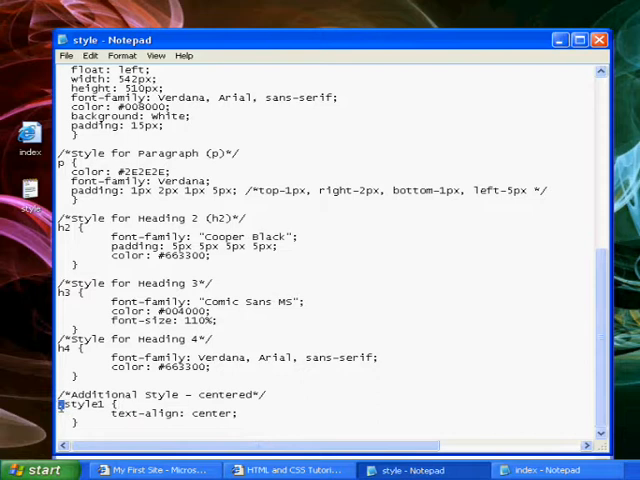
{"action": "double_click", "coordinate": [75, 404]}
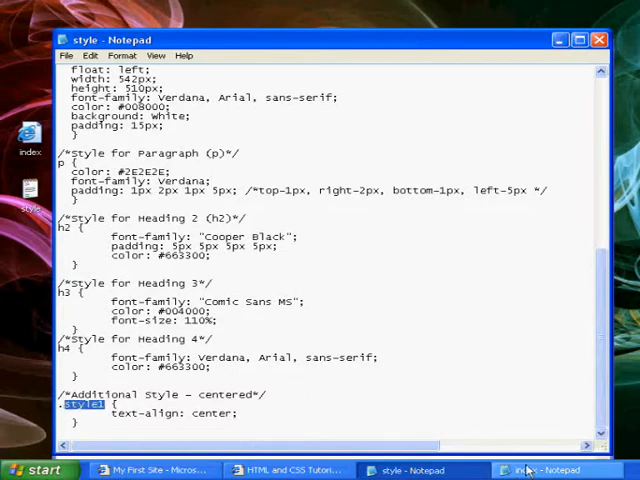
{"action": "left_click", "coordinate": [545, 470]}
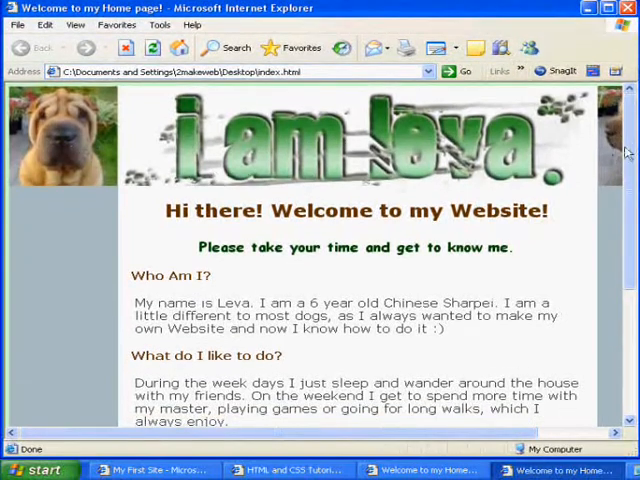
Select the centred green subheading and the word Welcome while scrolling Leva's page.
{"action": "left_click_drag", "start_coordinate": [198, 247], "coordinate": [395, 247]}
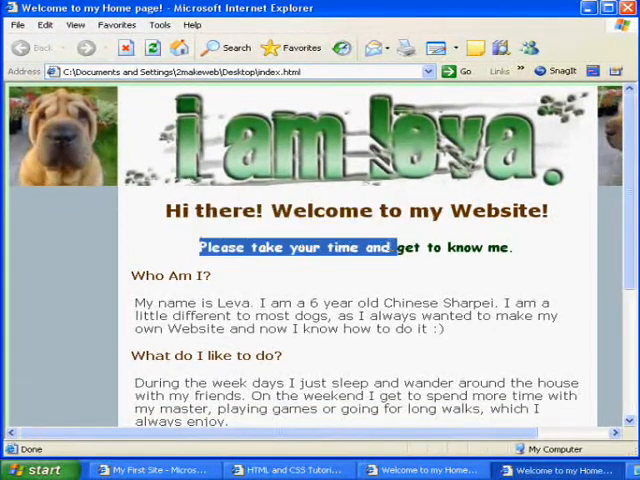
{"action": "scroll", "scroll_direction": "down", "scroll_amount": 3}
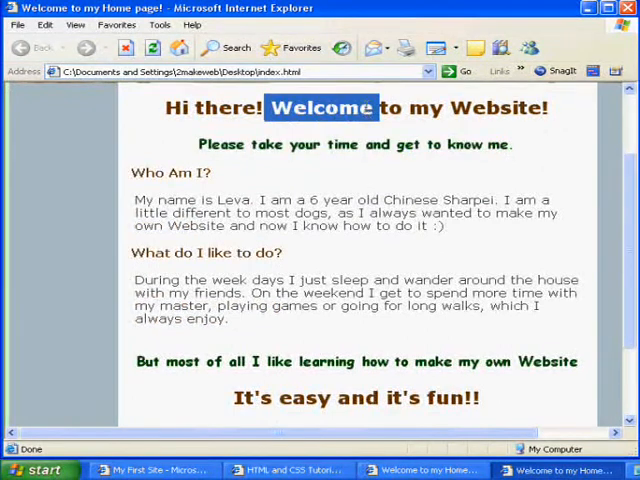
{"action": "double_click", "coordinate": [170, 172]}
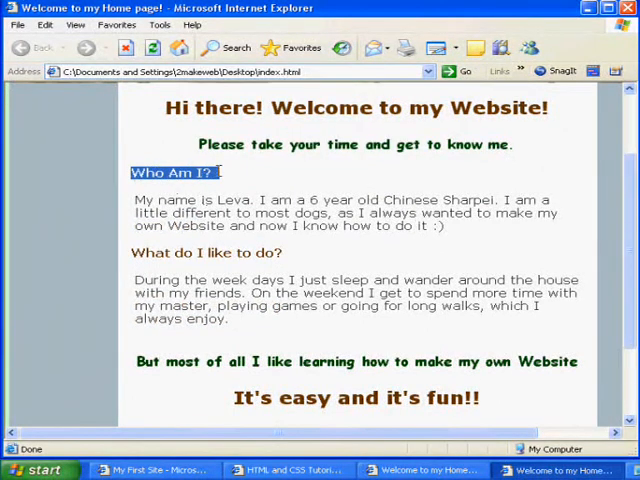